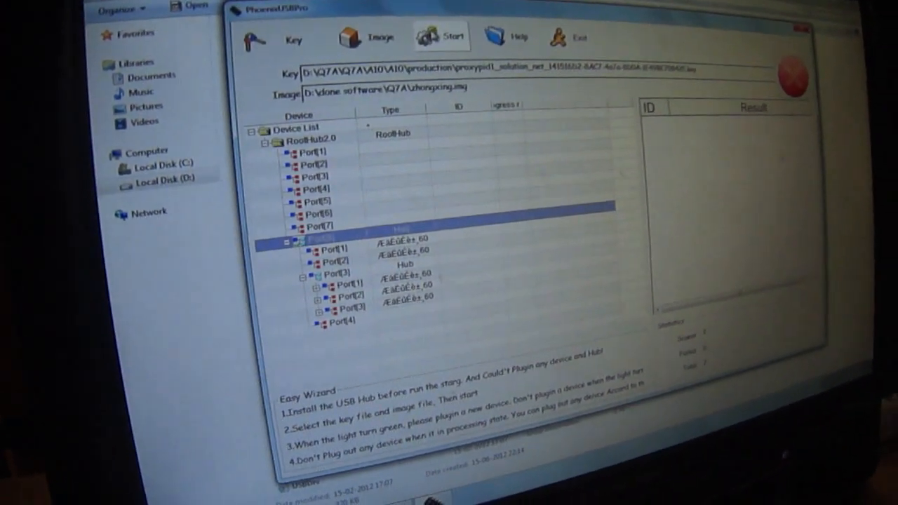
Browse the image chooser into done software > Q7A, reaching zhongxing.img.
click(441, 37)
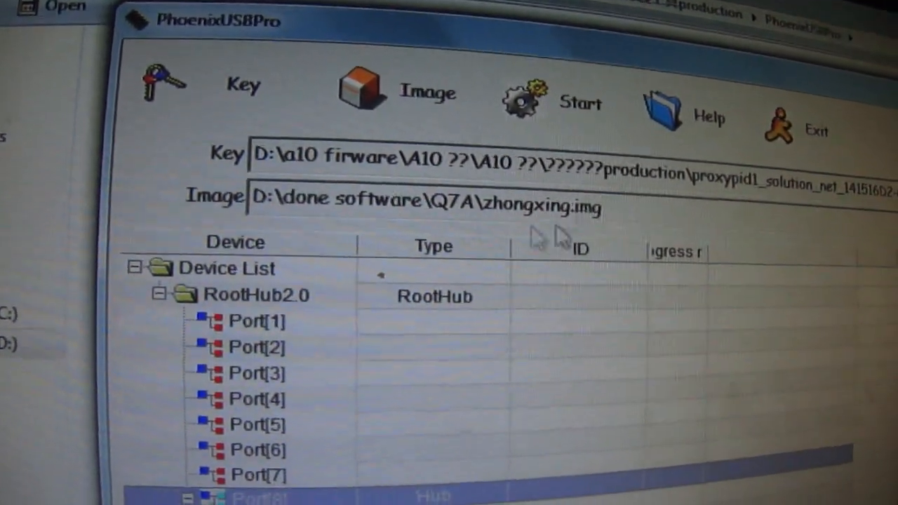
click(362, 87)
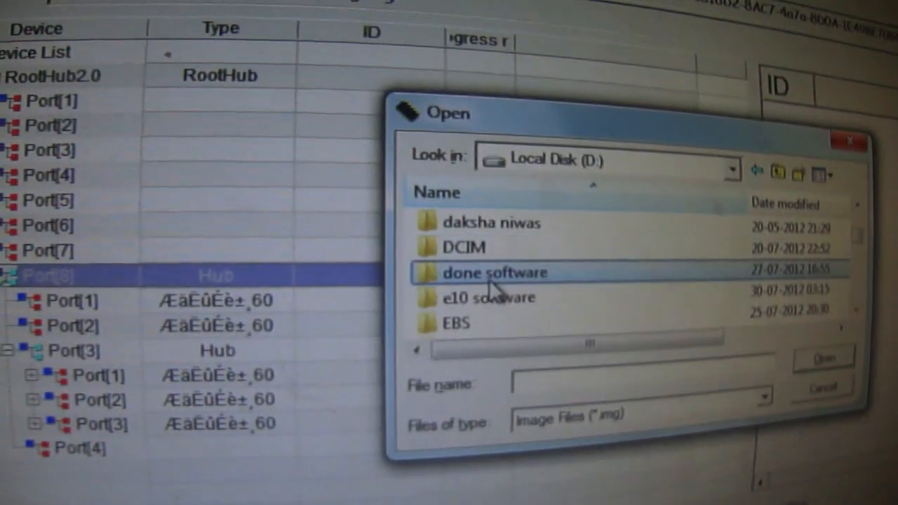
double_click(494, 272)
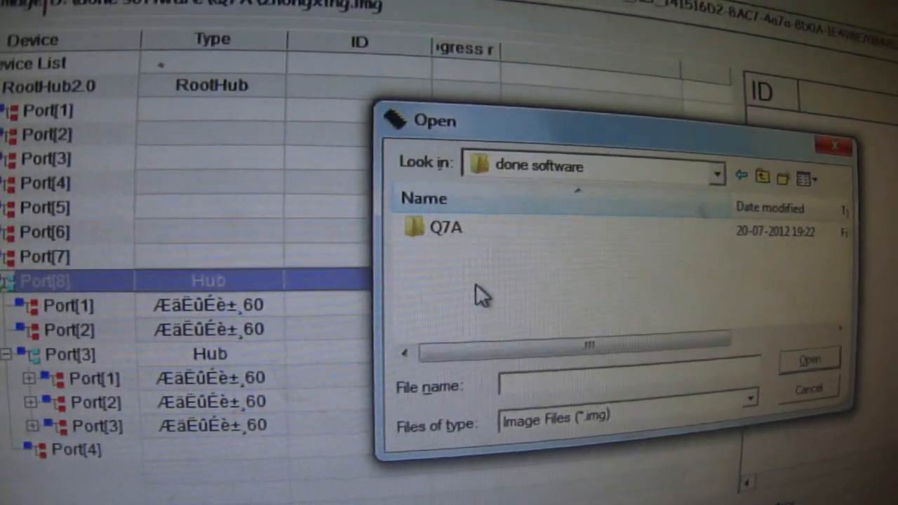
double_click(447, 228)
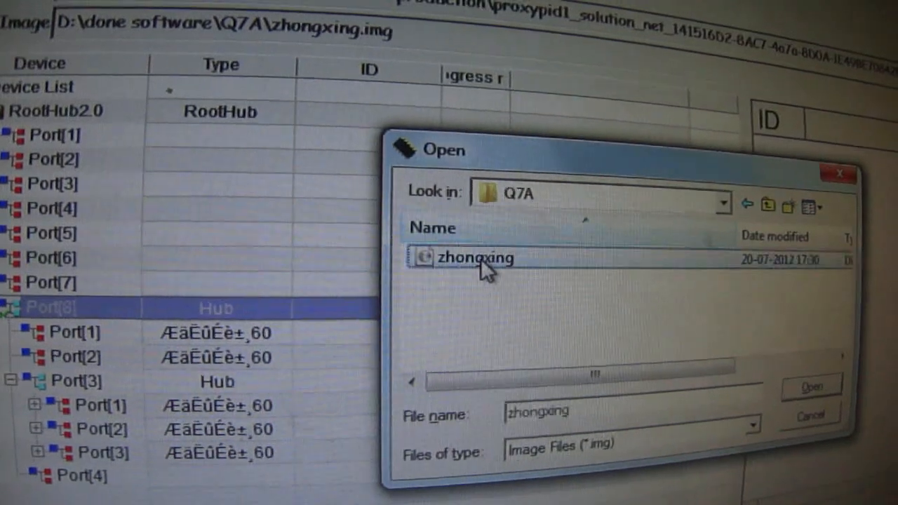